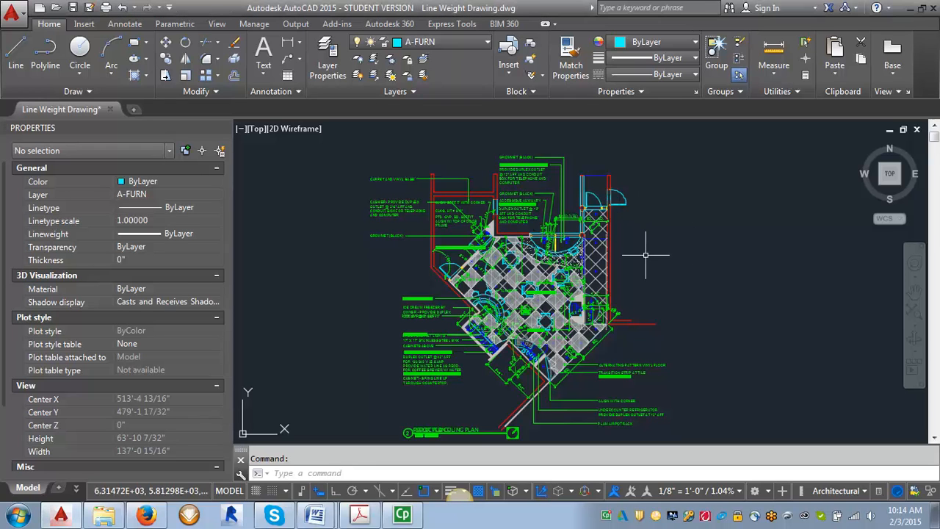
pyautogui.moveTo(657, 240)
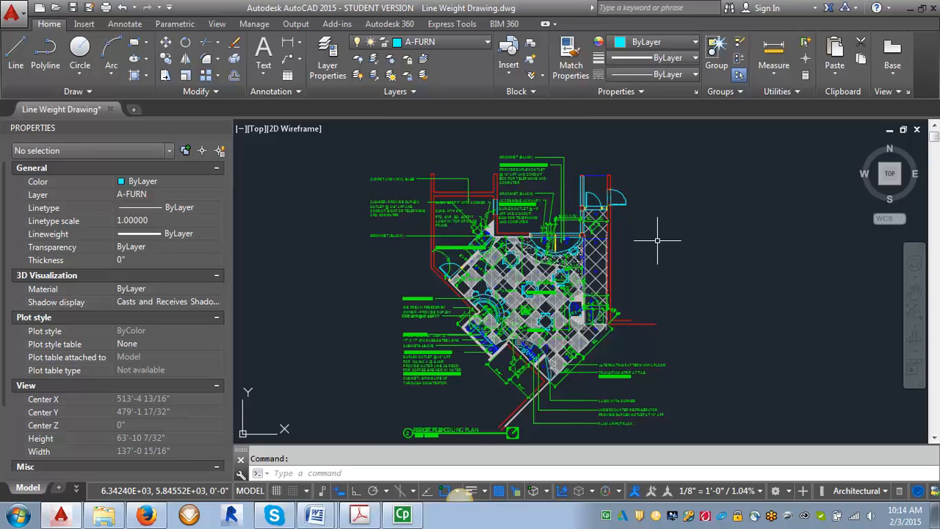
pyautogui.moveTo(594, 234)
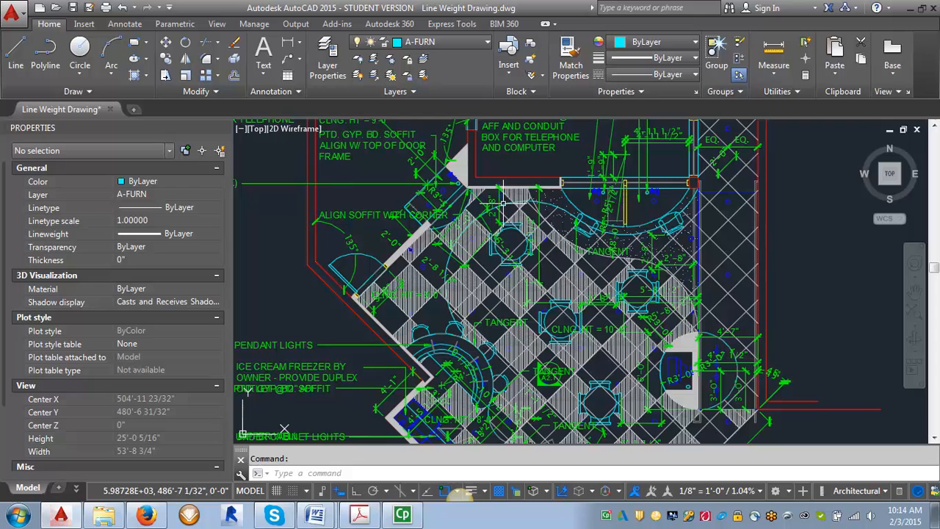
pyautogui.moveTo(697, 213)
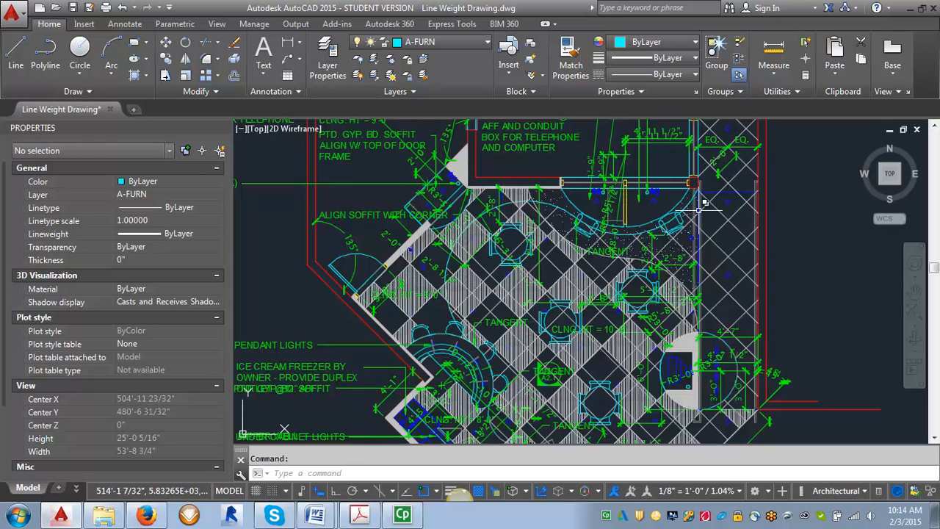
pyautogui.moveTo(657, 205)
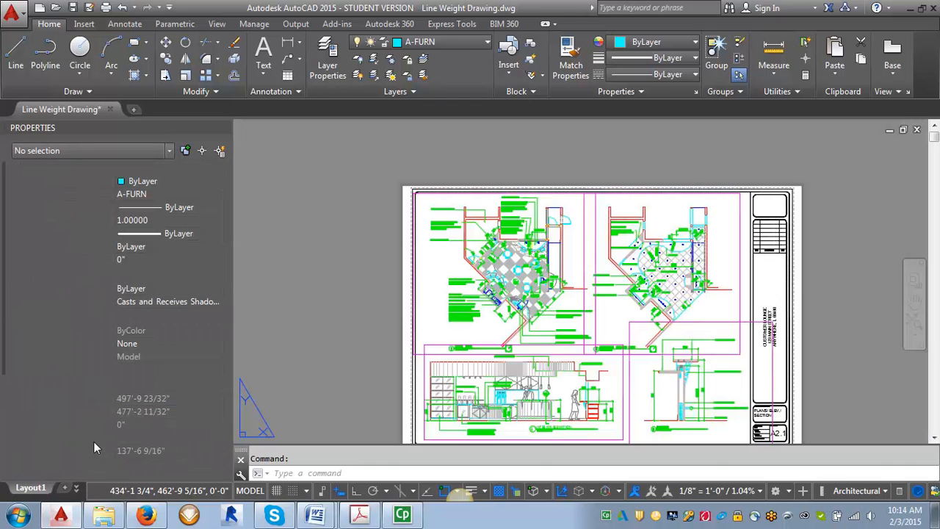
# Switch from Layout2 to the Layout1 (2) sheet with two floor plan viewports.
pyautogui.click(113, 487)
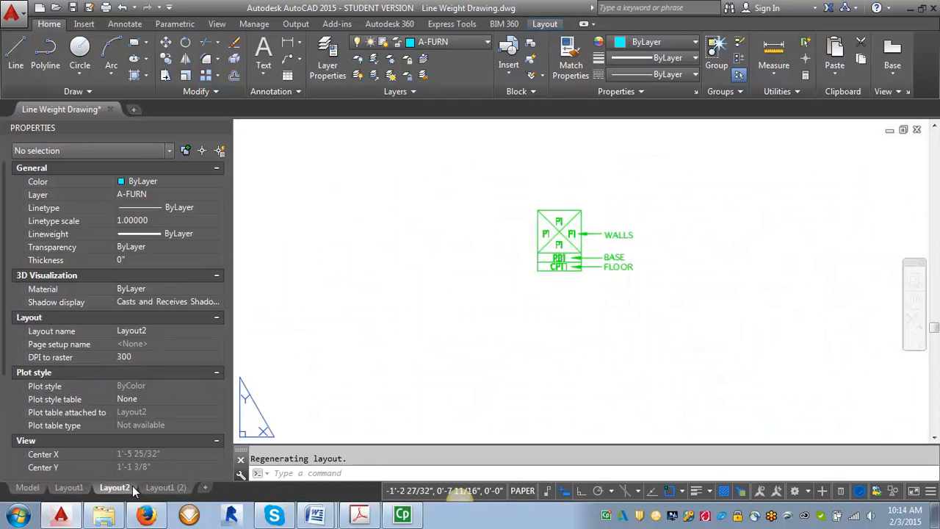
pyautogui.click(165, 486)
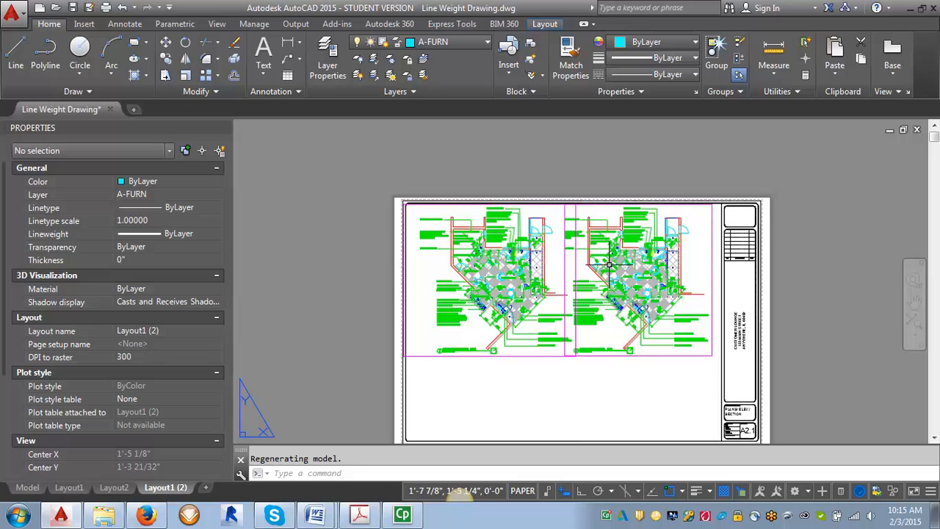
pyautogui.moveTo(620, 244)
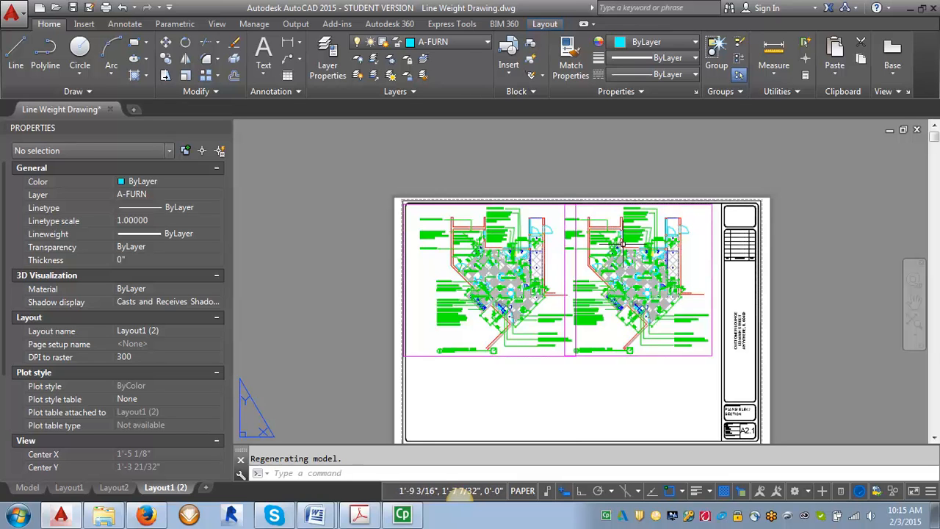
pyautogui.moveTo(591, 220)
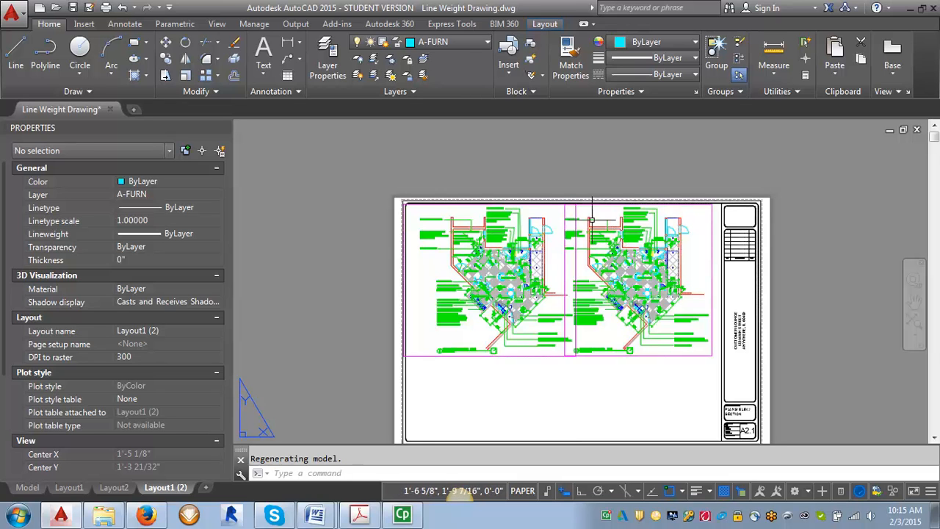
pyautogui.moveTo(653, 272)
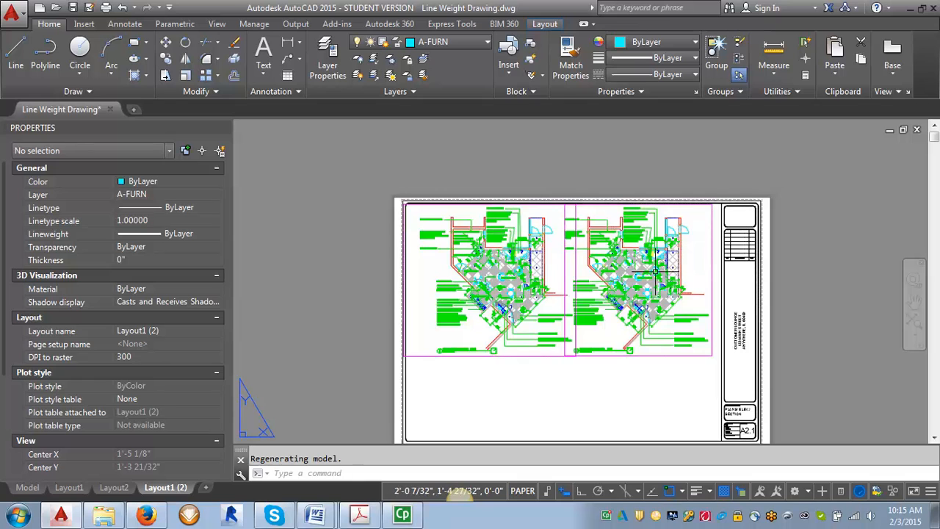
pyautogui.moveTo(654, 274)
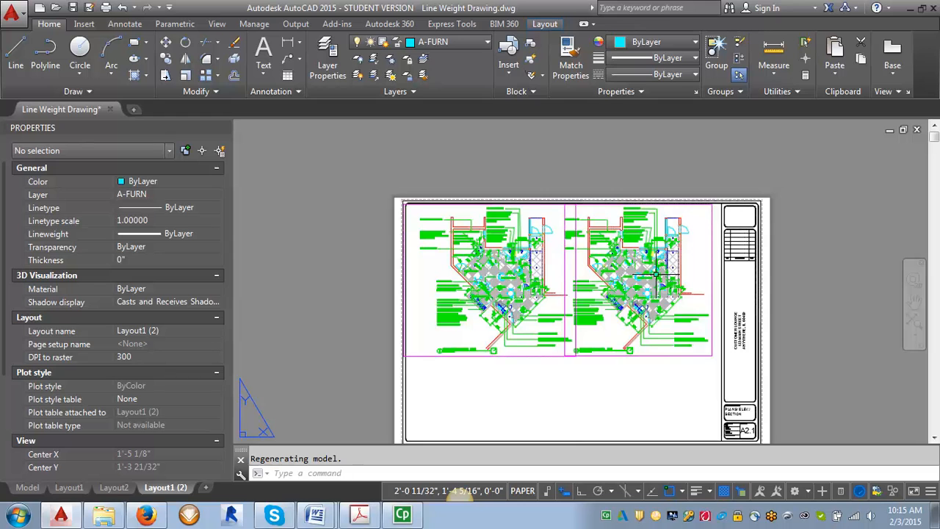
pyautogui.moveTo(440, 242)
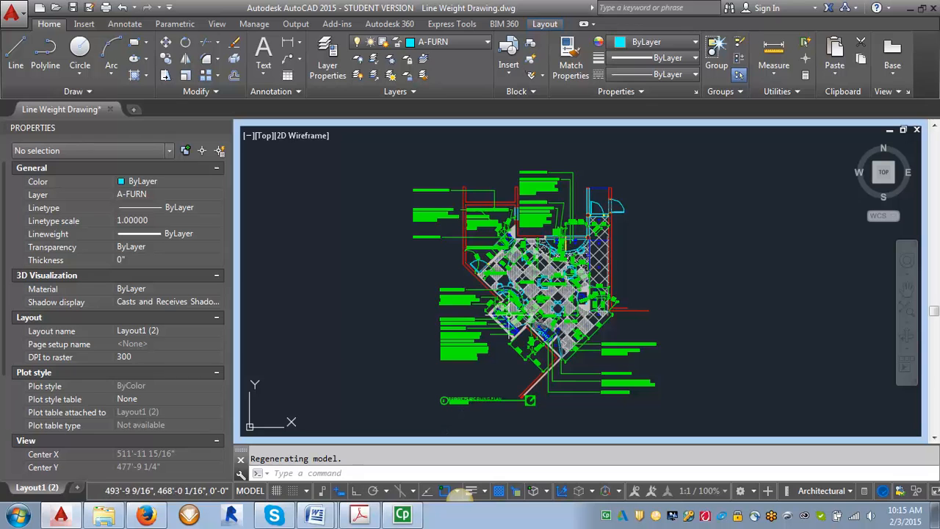
pyautogui.moveTo(690, 391)
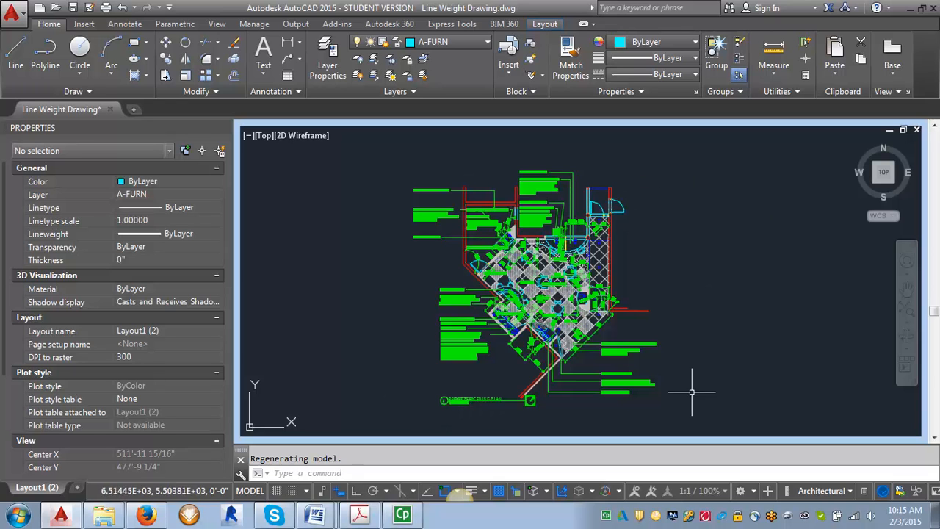
pyautogui.moveTo(630, 174)
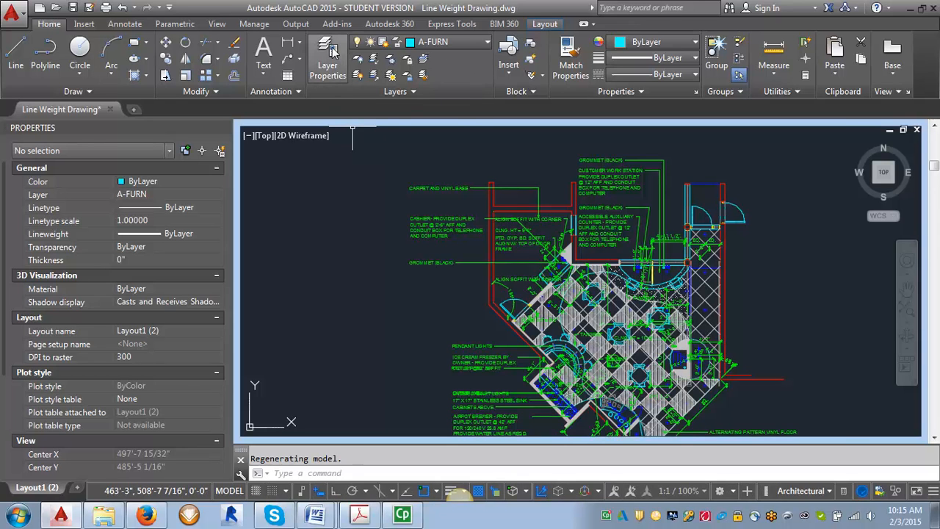
# VP-freeze A-ANNO-NOTE-CLNG, A-CLNG-GRID, A-LITE and E-POWER in the current viewport.
pyautogui.click(327, 55)
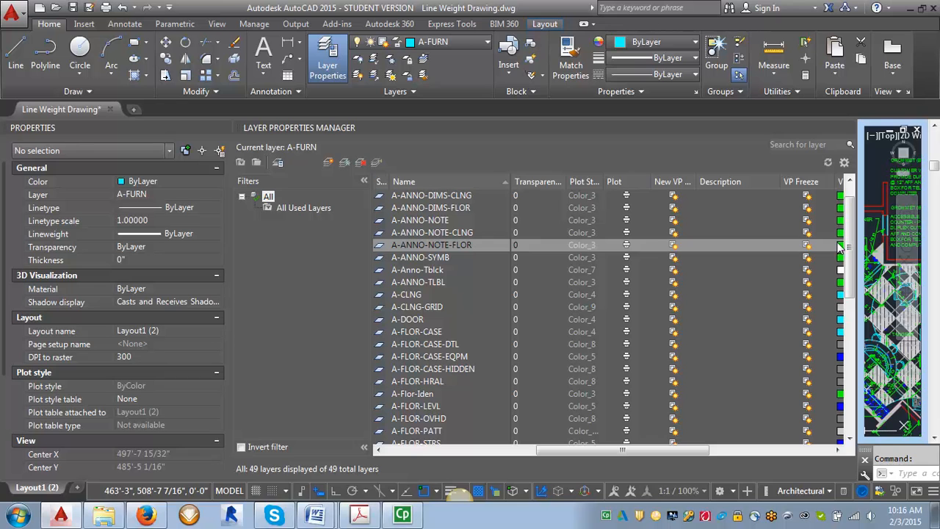
pyautogui.moveTo(815, 197)
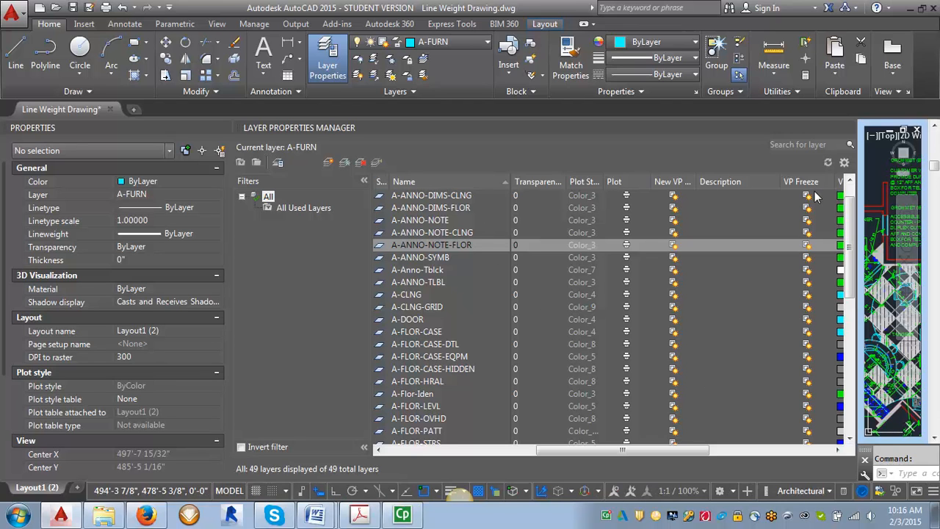
pyautogui.moveTo(788, 189)
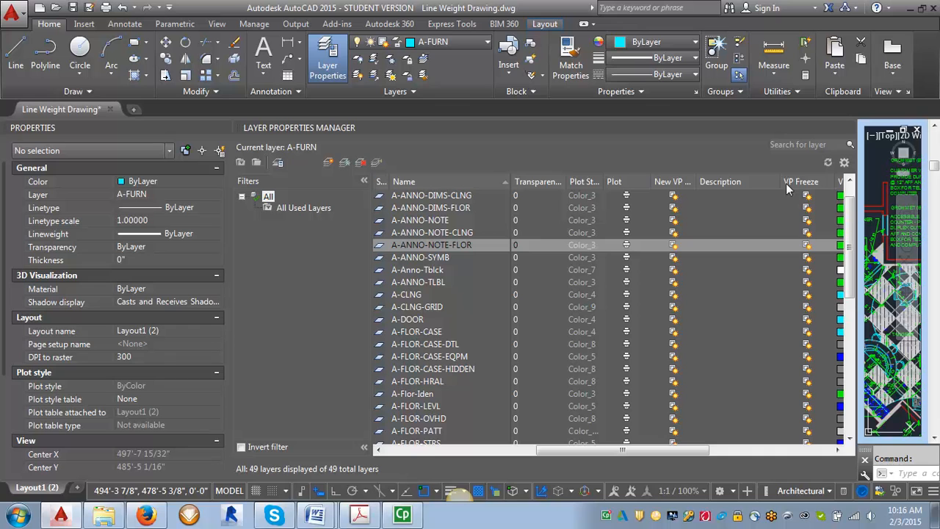
pyautogui.moveTo(804, 181)
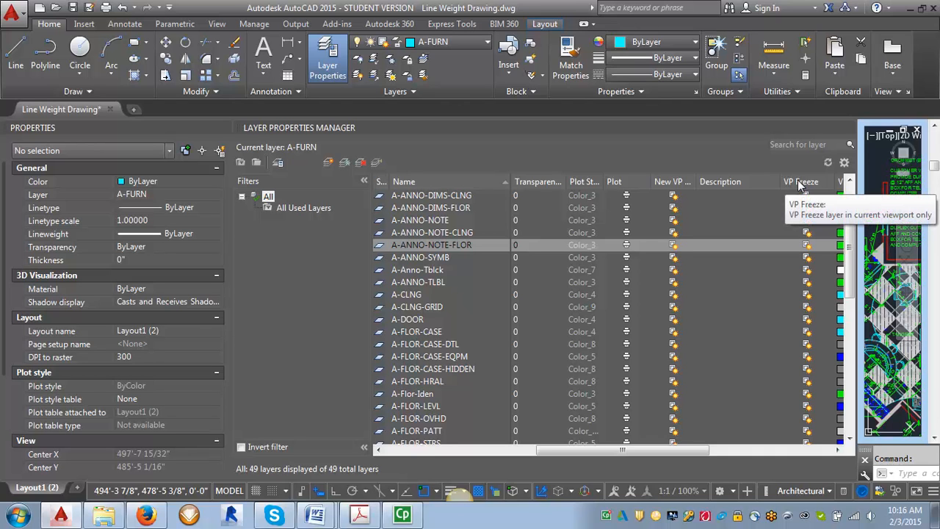
pyautogui.moveTo(490, 237)
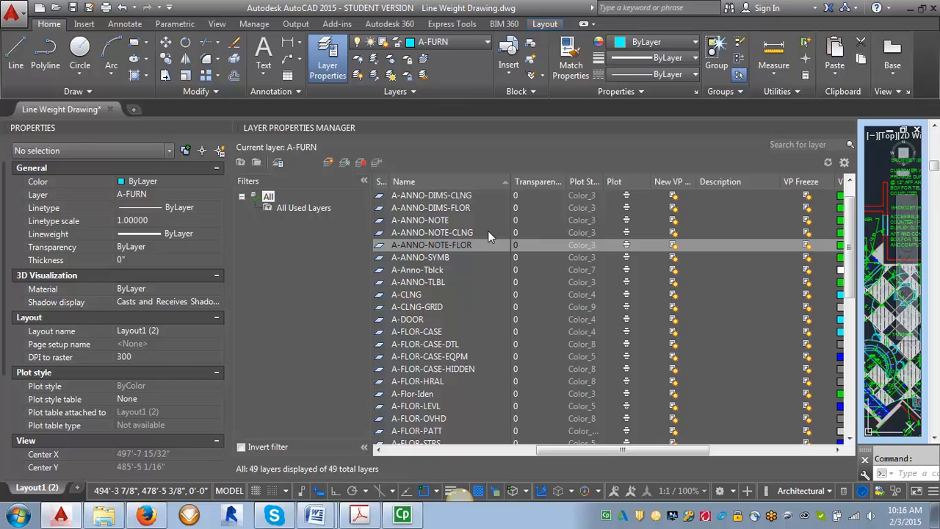
pyautogui.moveTo(810, 234)
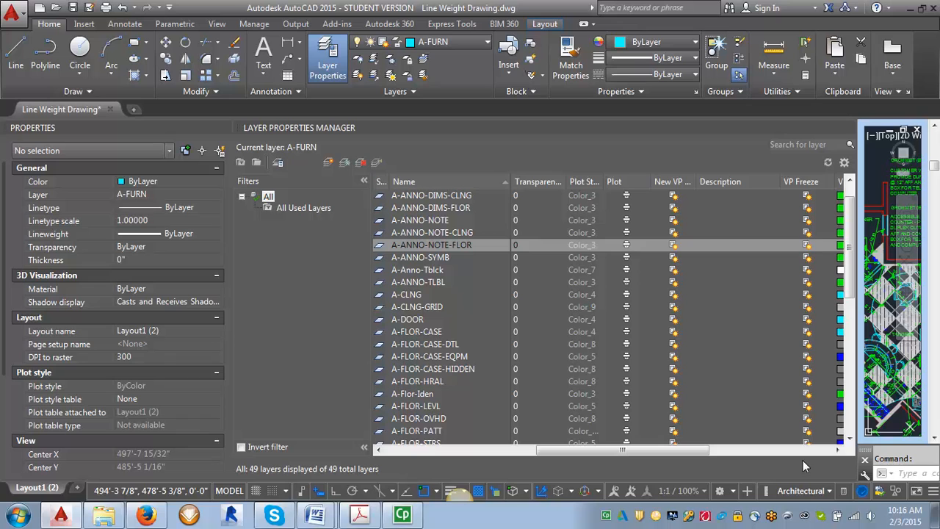
pyautogui.moveTo(819, 350)
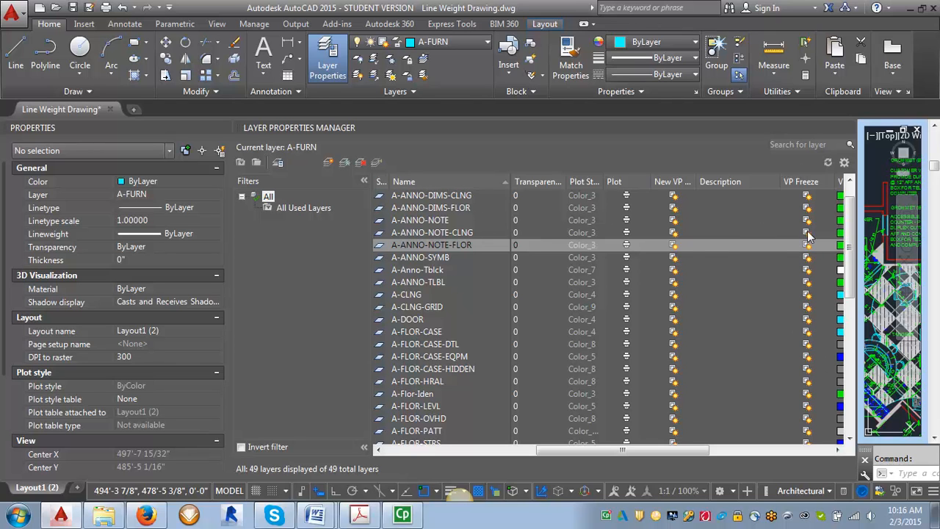
pyautogui.click(431, 232)
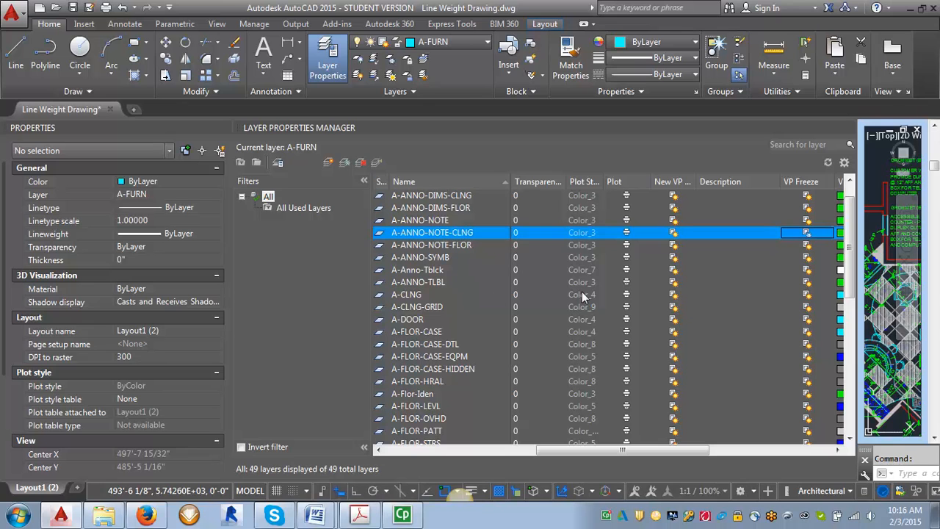
pyautogui.click(417, 306)
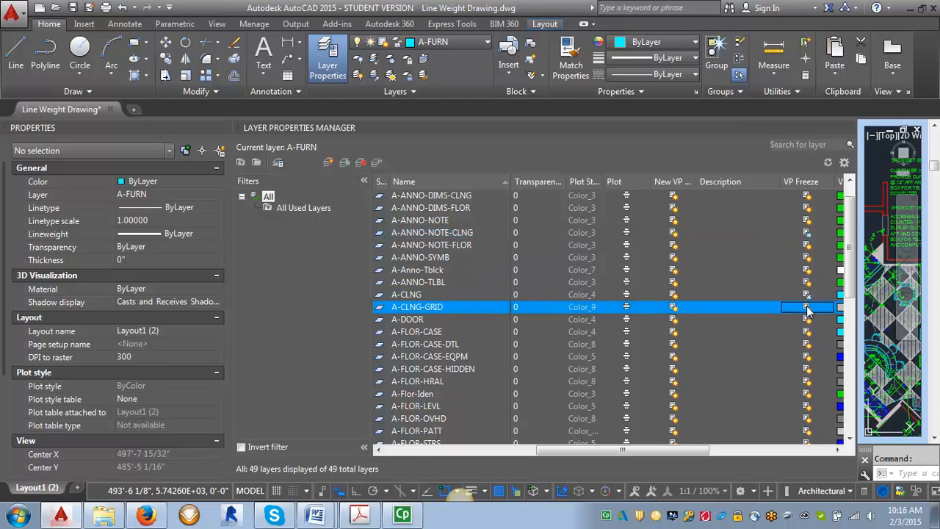
pyautogui.moveTo(828, 436)
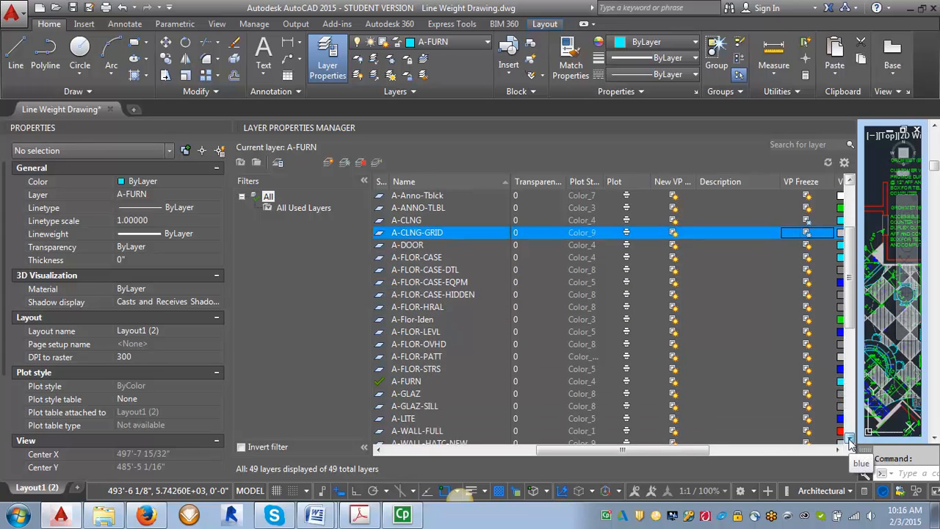
pyautogui.scroll(-3)
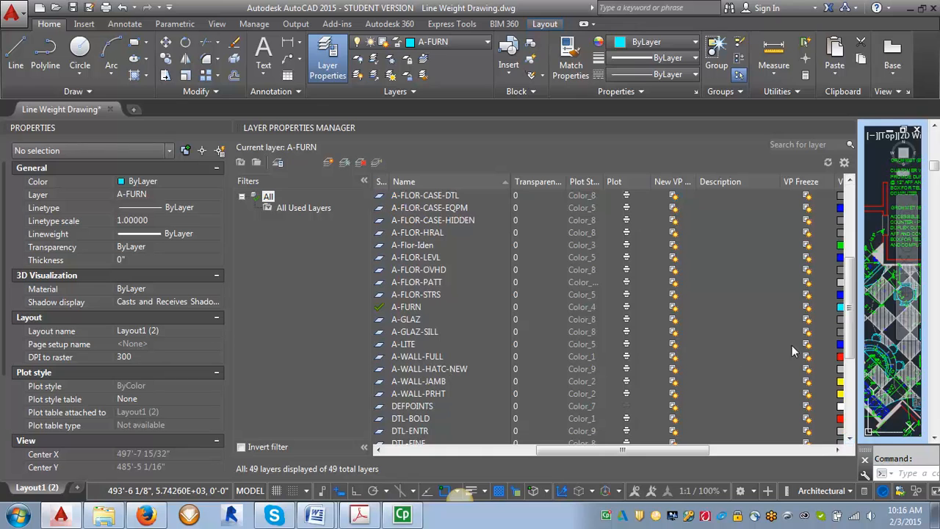
pyautogui.click(403, 344)
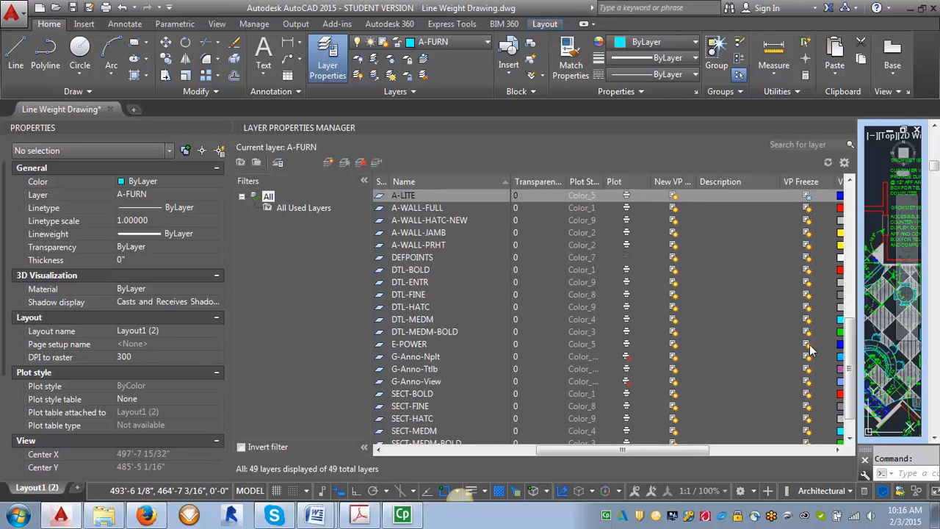
pyautogui.click(409, 343)
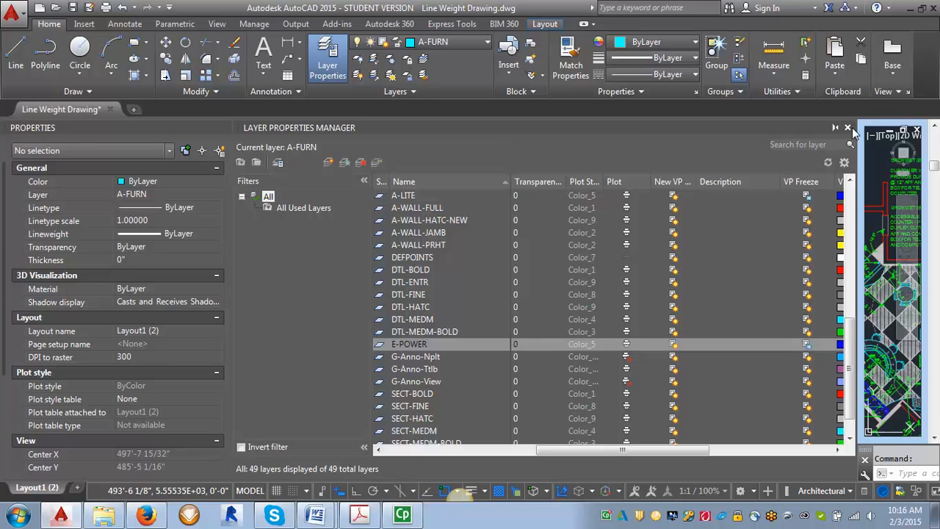
# Close the Layer Properties Manager palette.
pyautogui.click(846, 127)
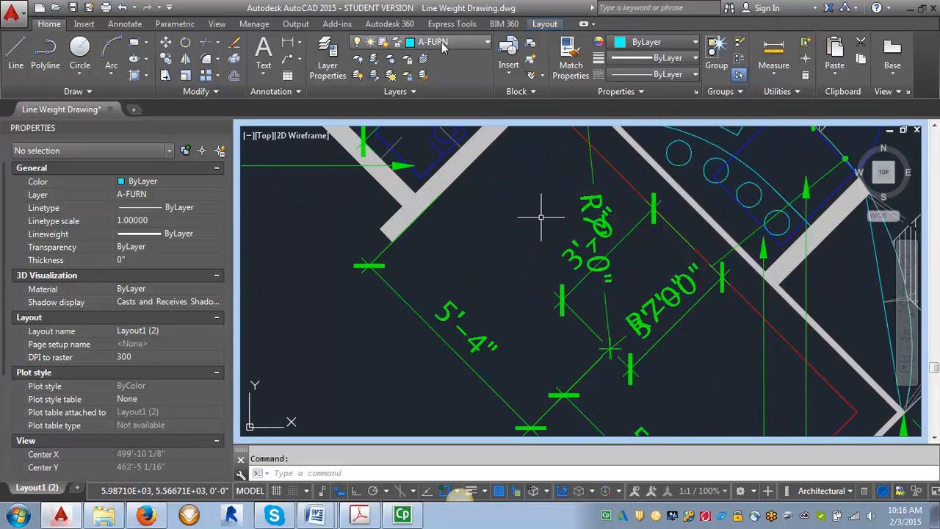
# Return to the Layout1 (2) sheet view and zoom in on it.
pyautogui.click(327, 59)
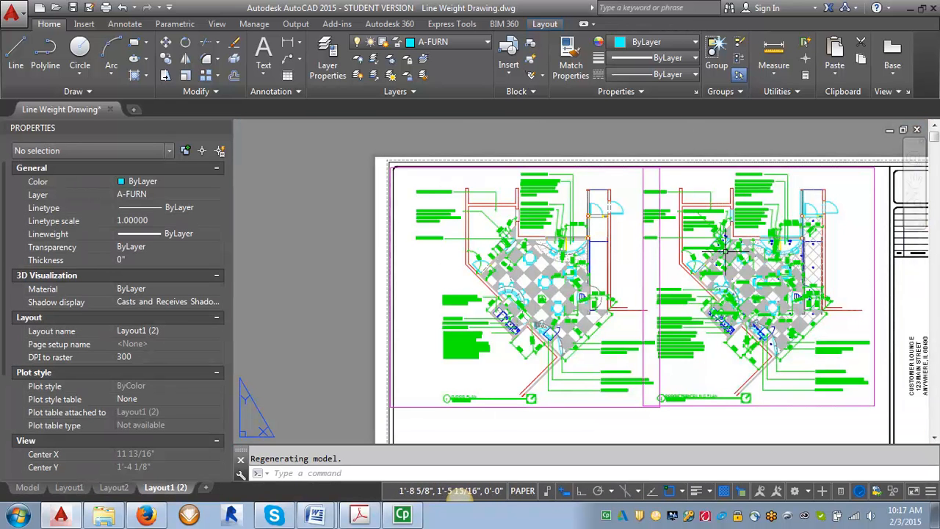
pyautogui.moveTo(608, 343)
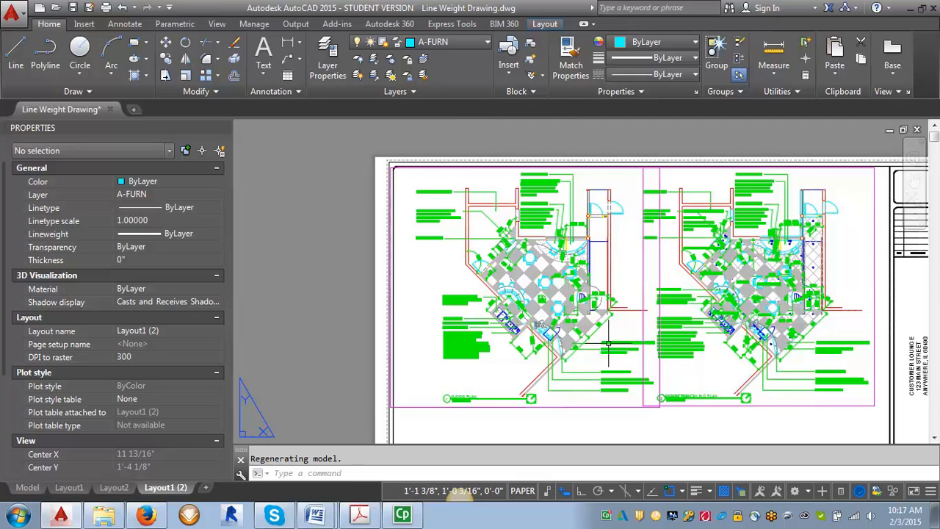
pyautogui.scroll(3)
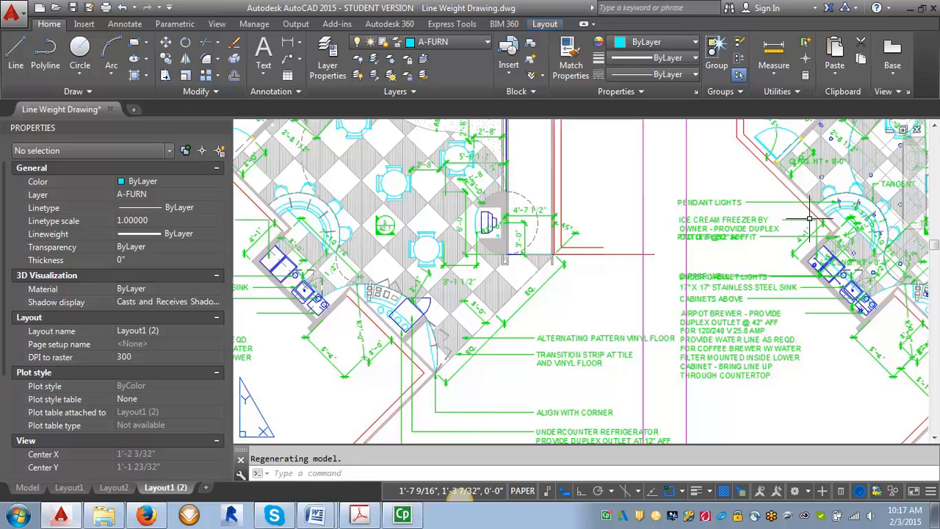
pyautogui.moveTo(524, 201)
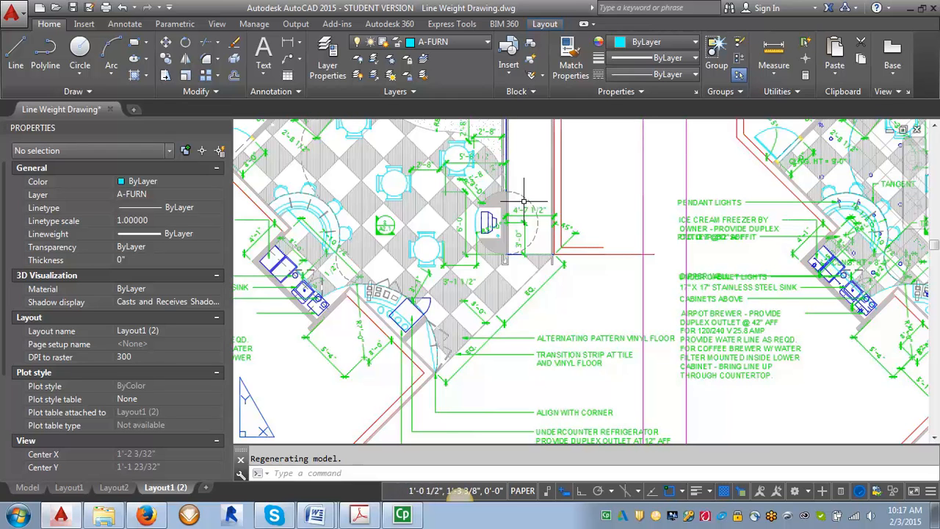
pyautogui.moveTo(447, 248)
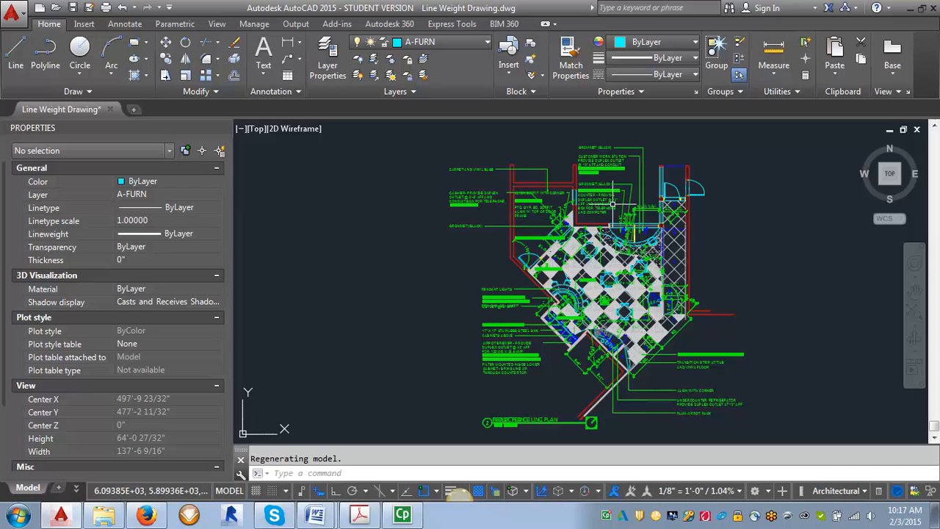
pyautogui.moveTo(433, 424)
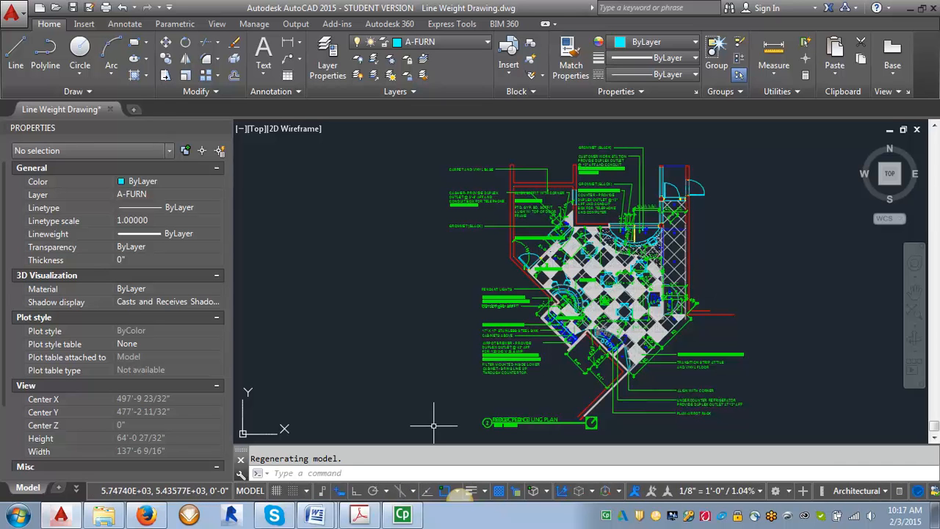
# Choose Layout1 (2) from the layout tabs overflow list.
pyautogui.click(28, 487)
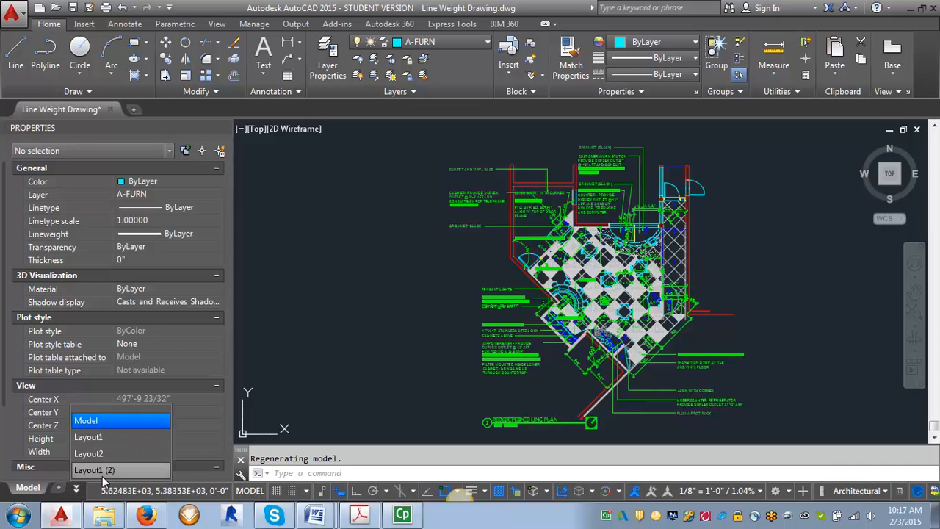
pyautogui.click(94, 469)
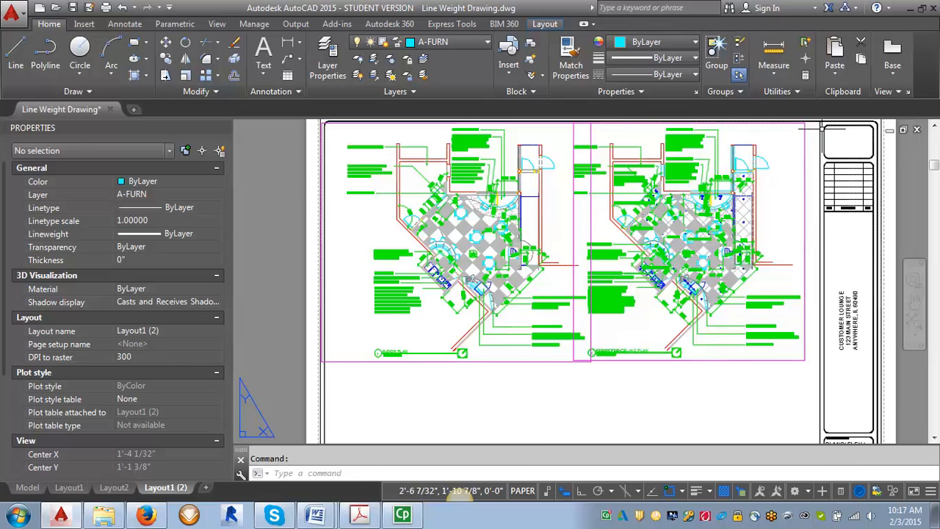
pyautogui.moveTo(804, 143)
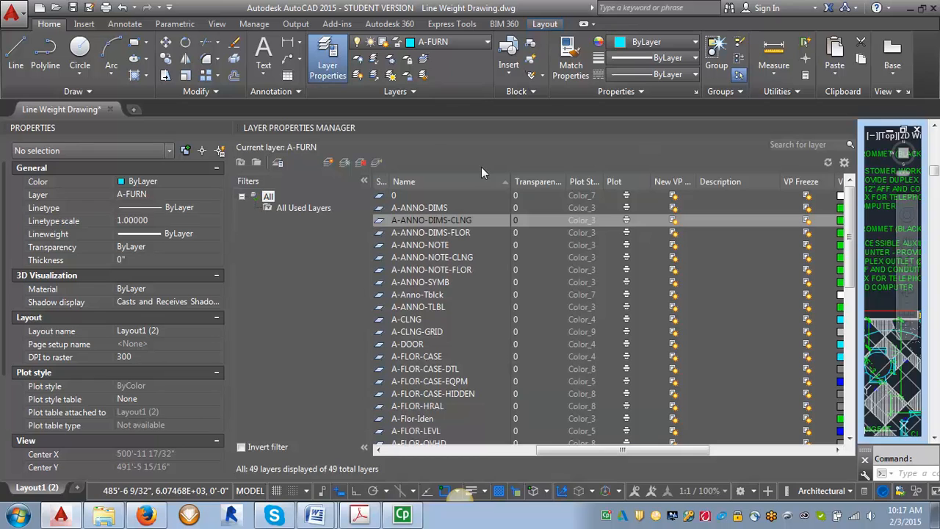
pyautogui.moveTo(455, 234)
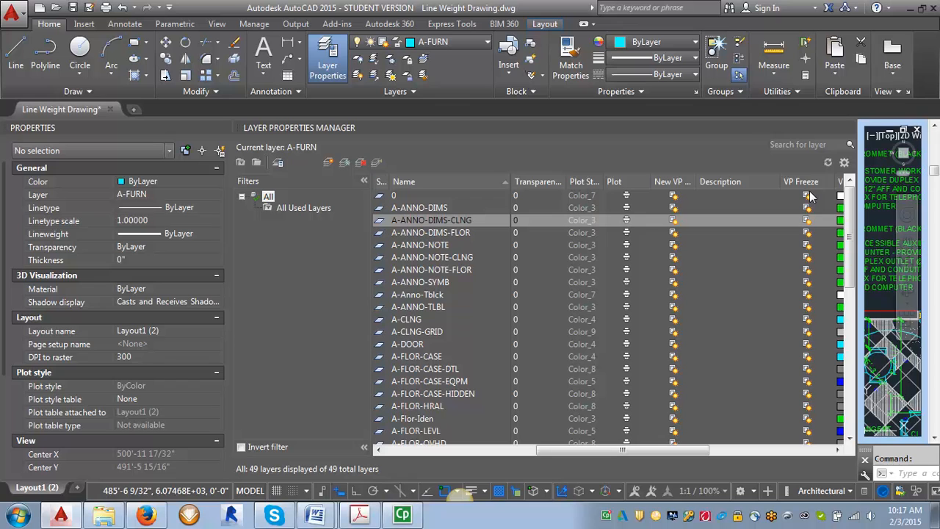
pyautogui.moveTo(813, 229)
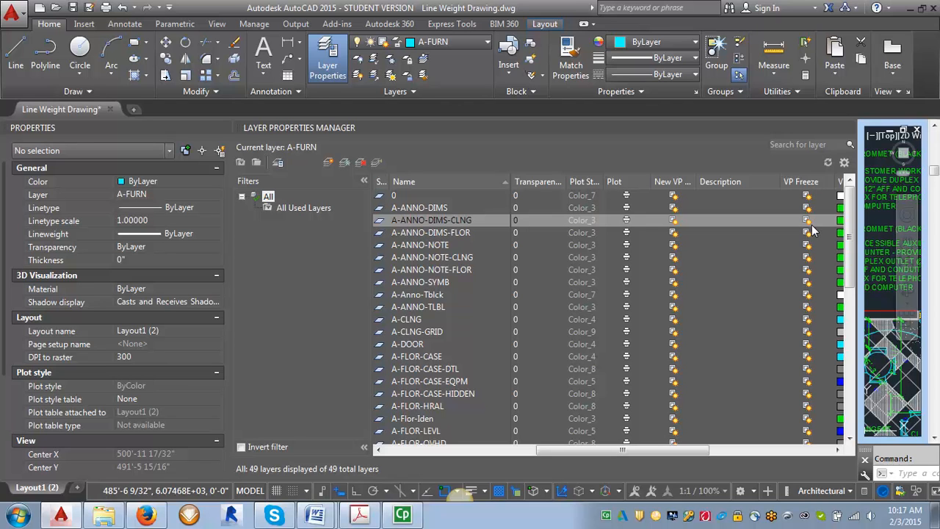
# VP-freeze floor dimensions, floor notes, casework, hidden casework, other floor layers and E-POWER in this viewport.
pyautogui.click(430, 232)
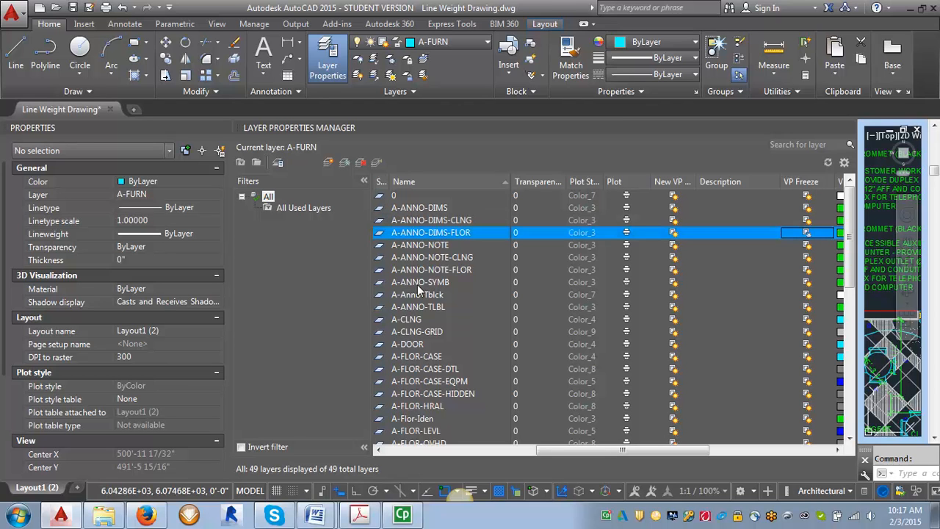
pyautogui.moveTo(806, 275)
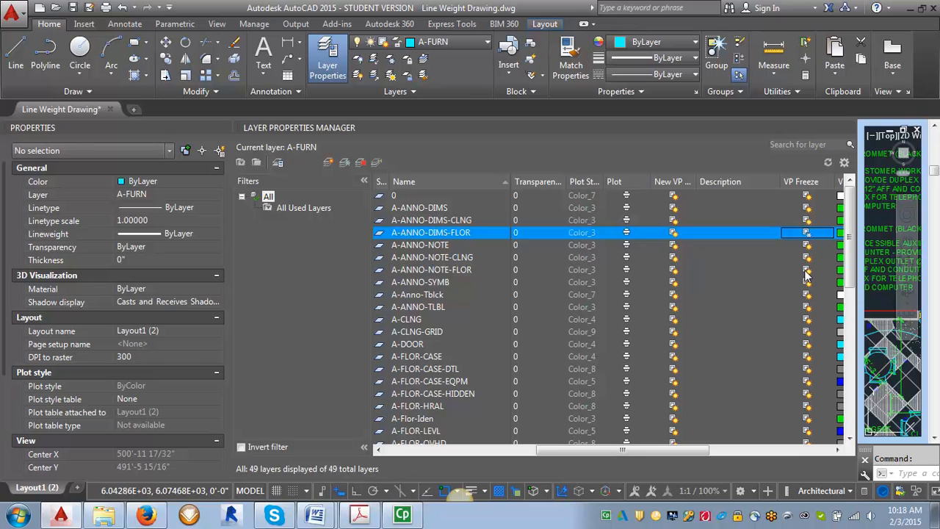
pyautogui.click(430, 269)
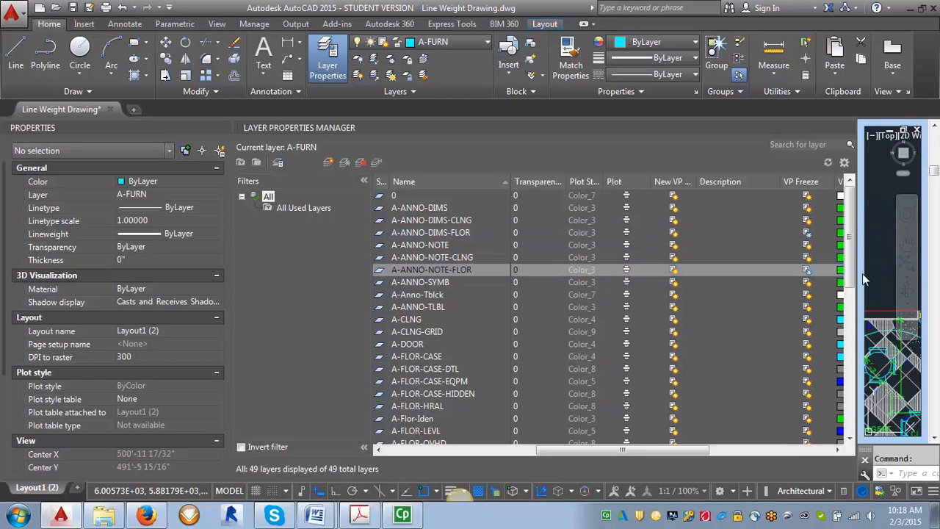
pyautogui.scroll(-3)
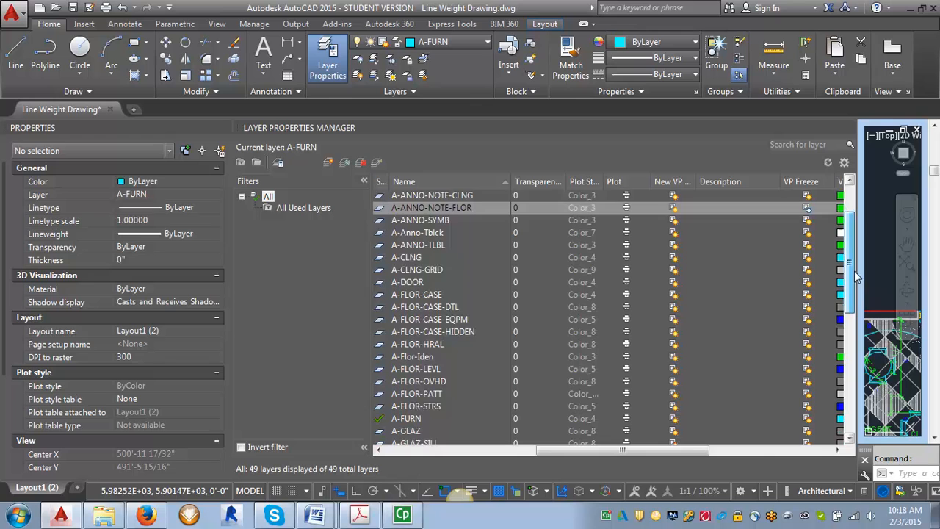
pyautogui.scroll(-3)
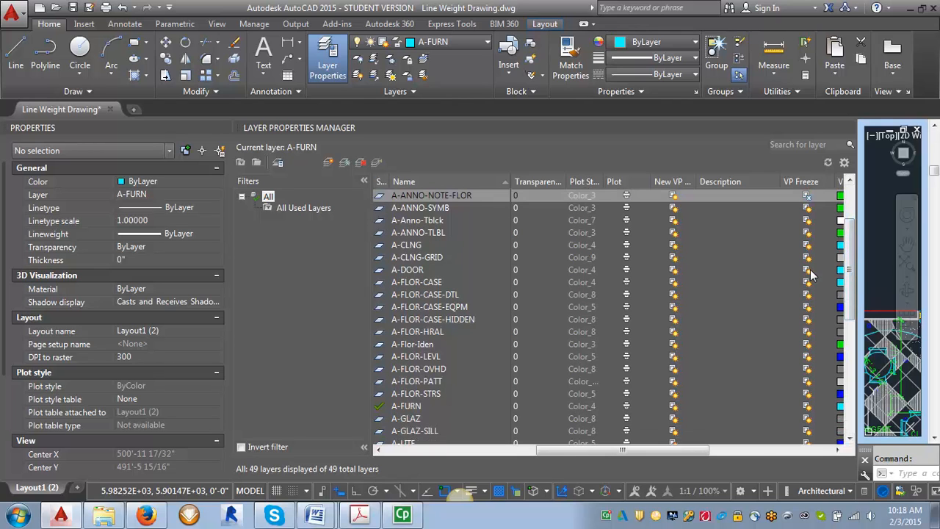
pyautogui.click(417, 282)
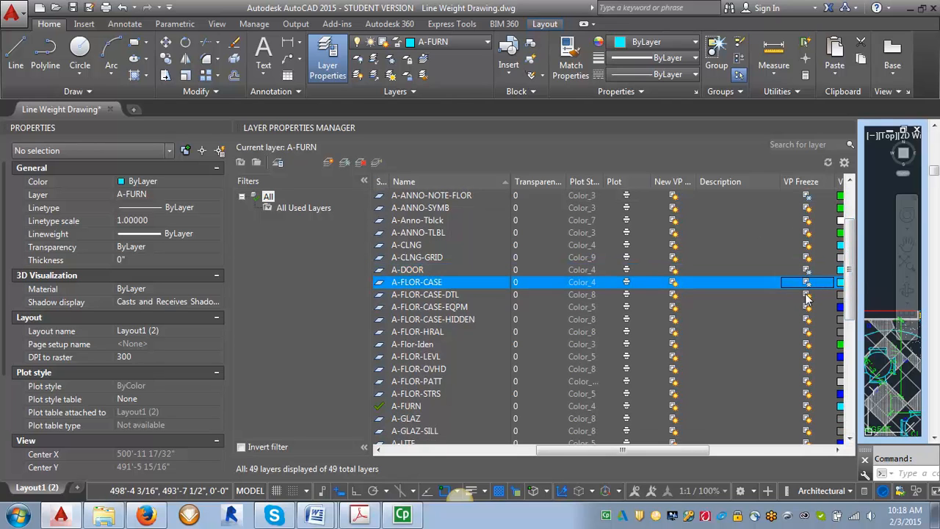
pyautogui.click(432, 319)
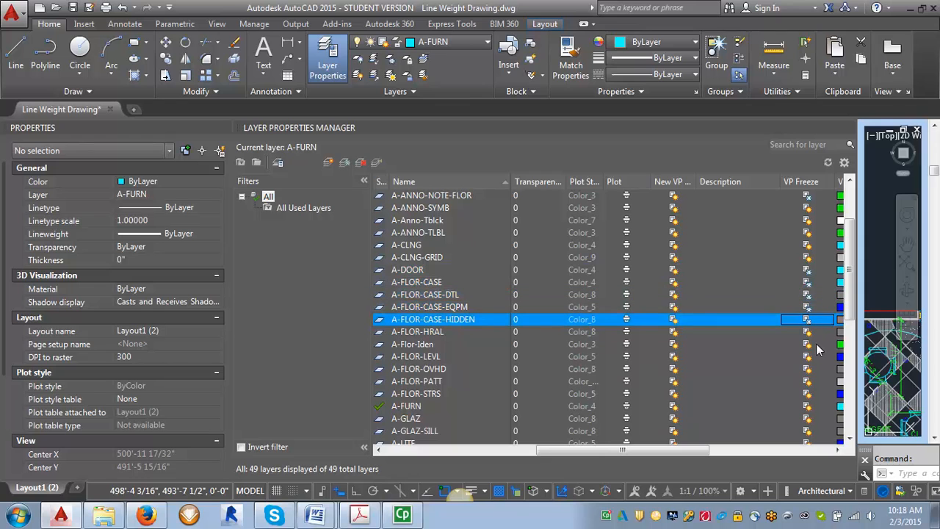
pyautogui.click(412, 343)
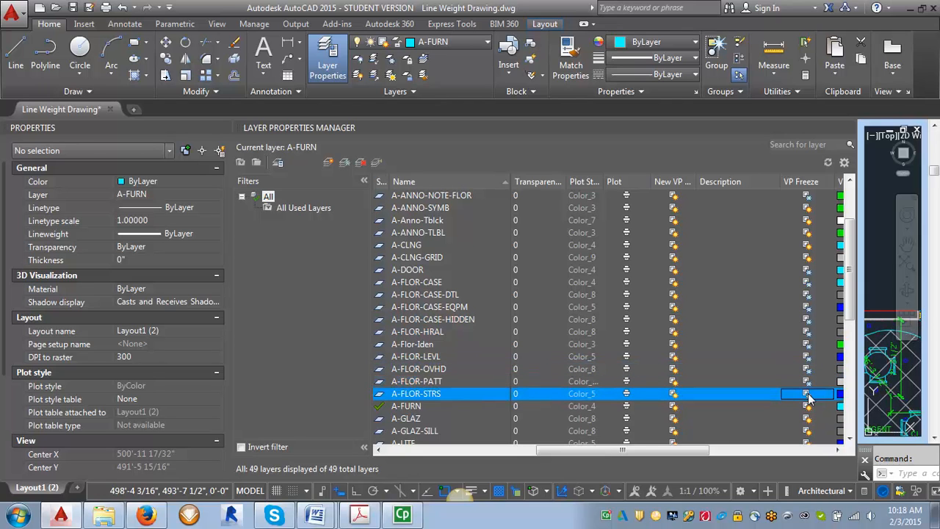
pyautogui.click(406, 405)
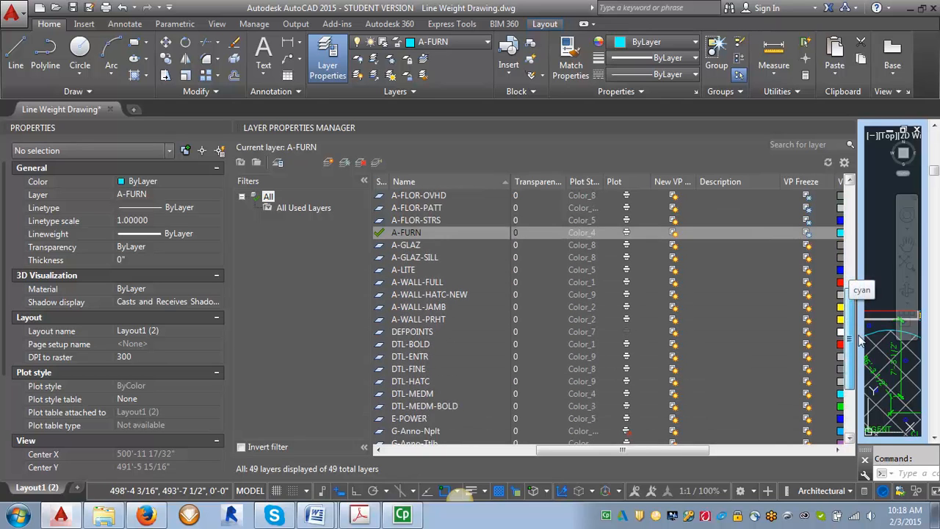
pyautogui.click(409, 418)
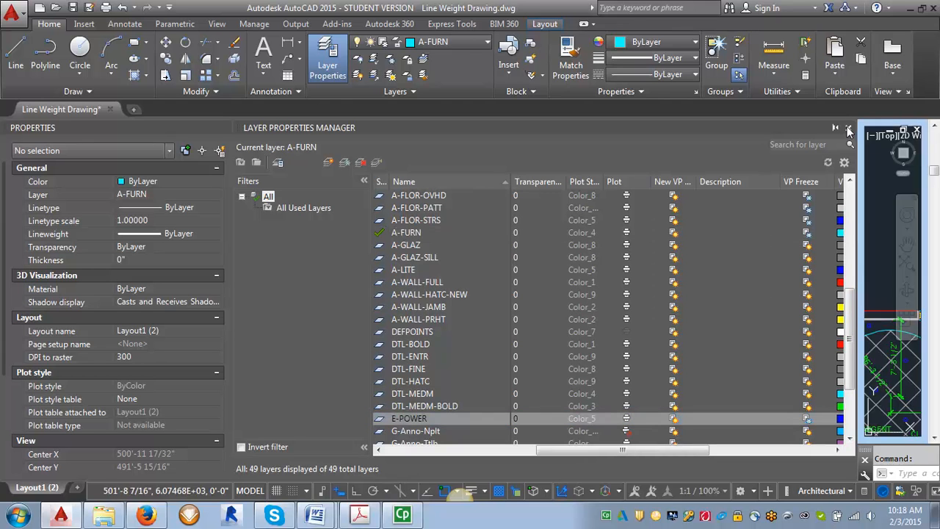
pyautogui.click(848, 127)
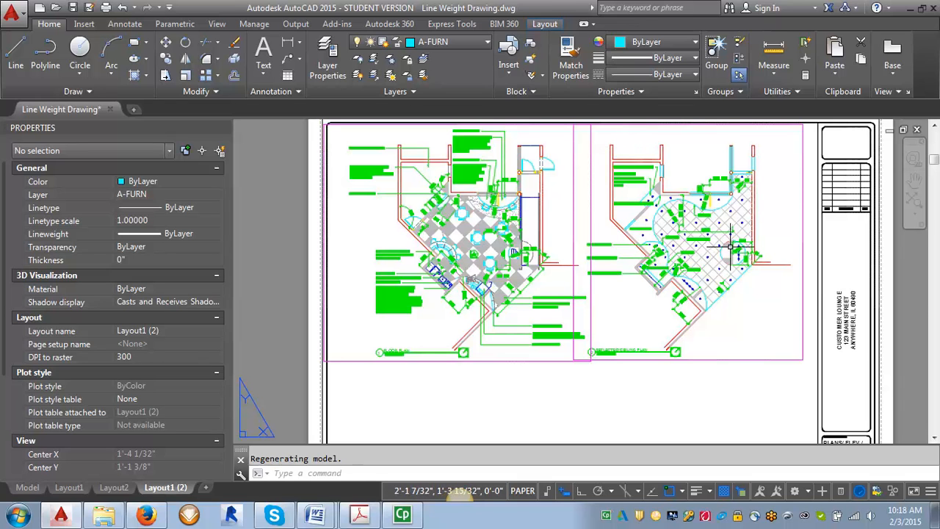
pyautogui.moveTo(271, 211)
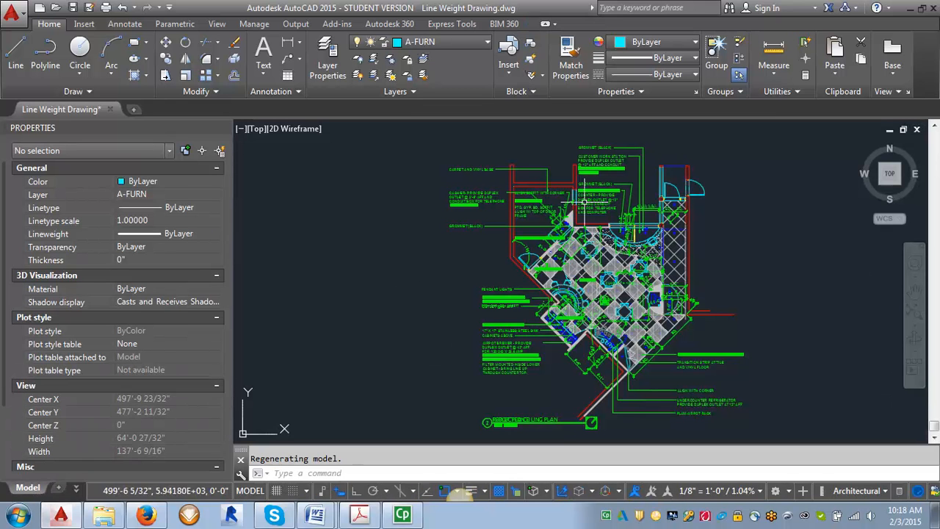
pyautogui.moveTo(599, 213)
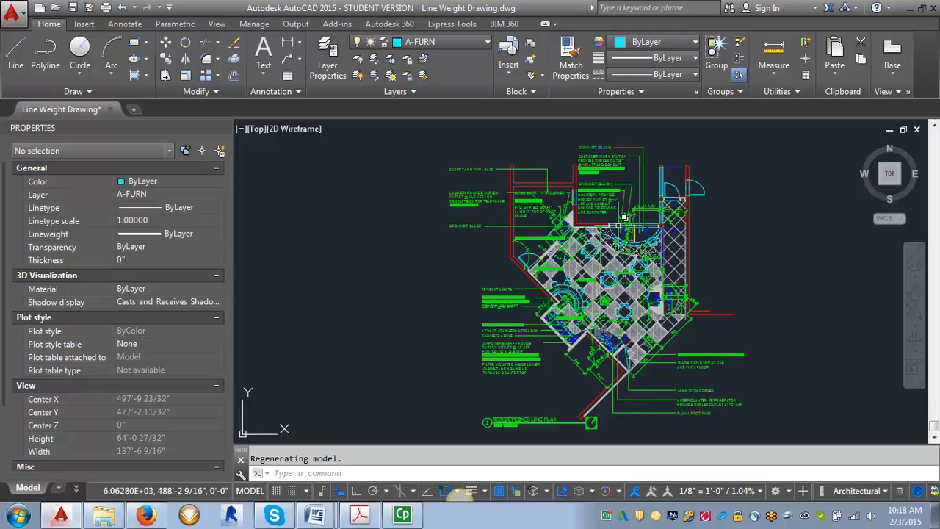
pyautogui.moveTo(621, 220)
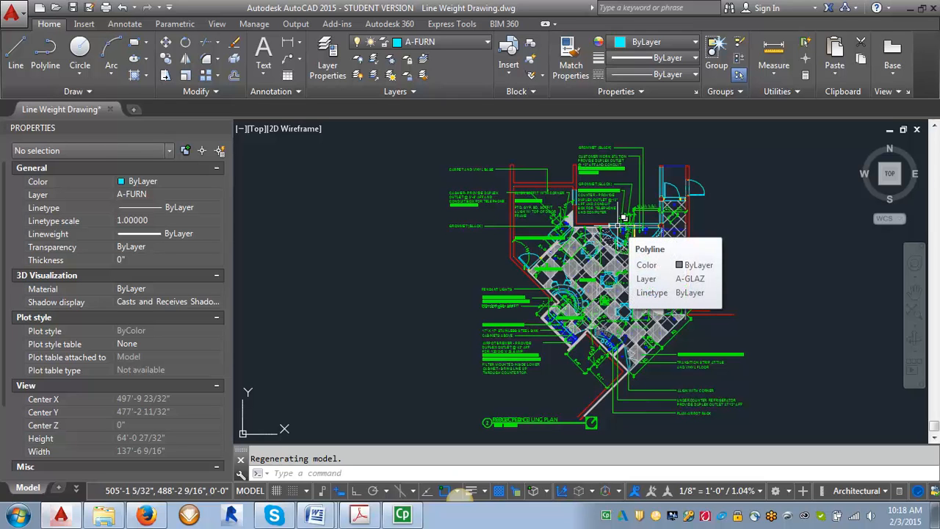
pyautogui.moveTo(252, 301)
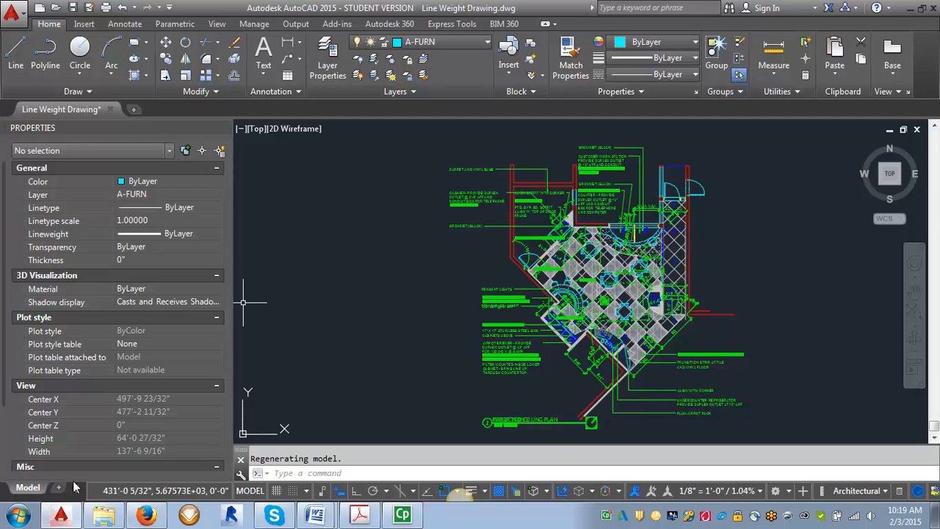
# Open the layout tabs list to head back to the sheet.
pyautogui.click(37, 486)
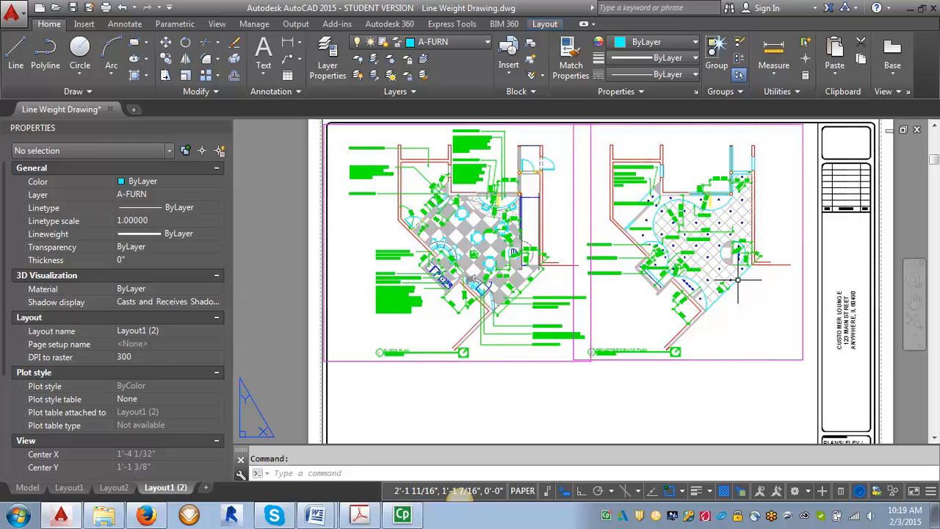
pyautogui.moveTo(756, 253)
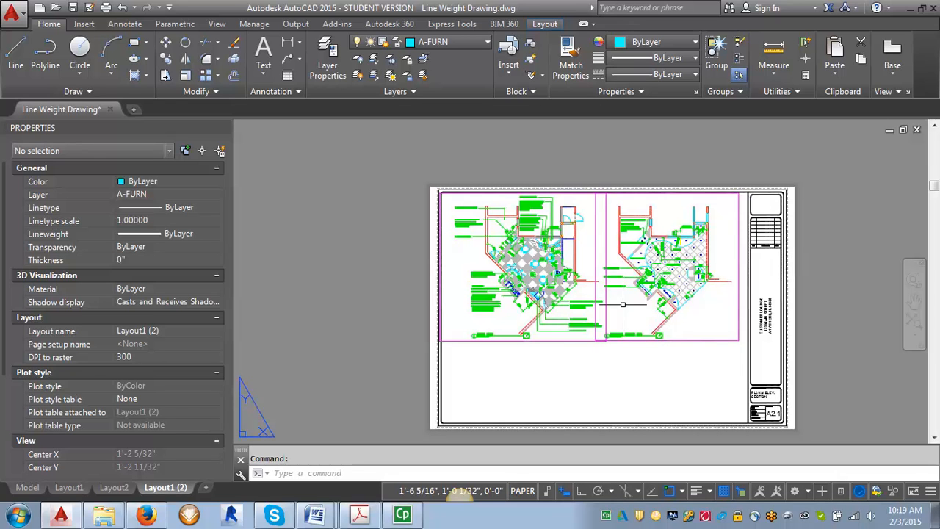
pyautogui.moveTo(599, 268)
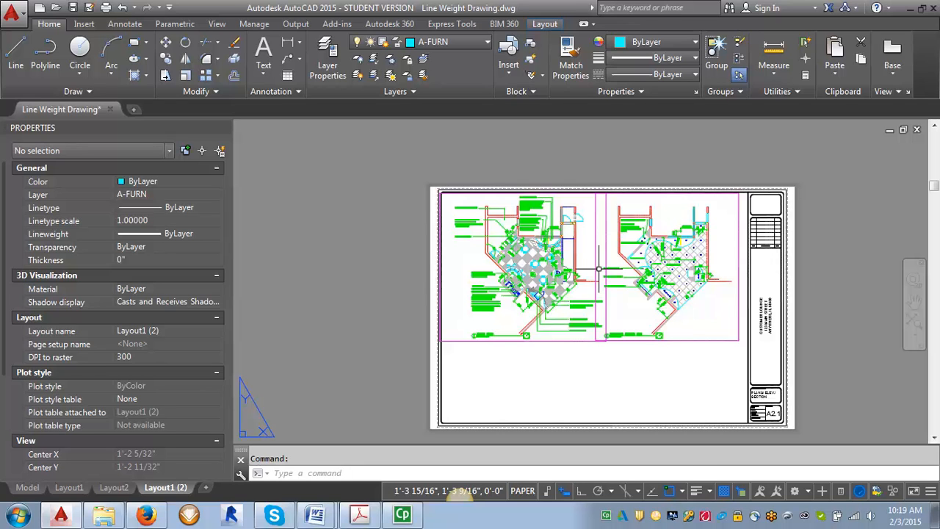
pyautogui.moveTo(599, 268)
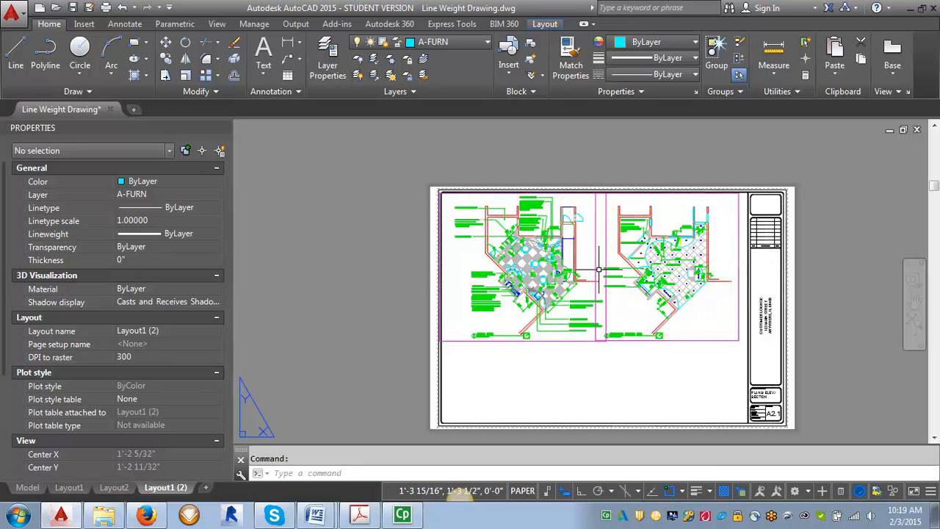